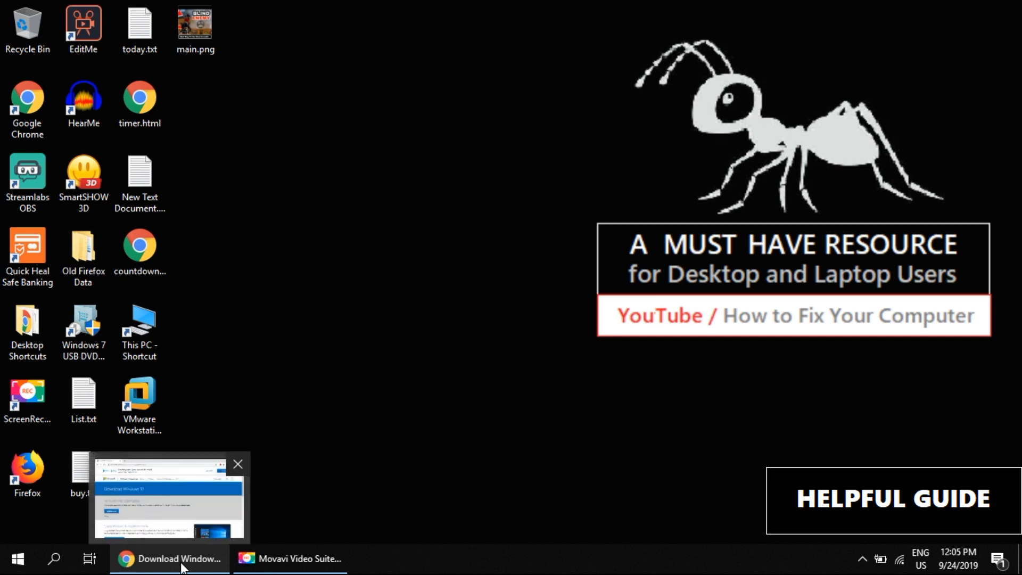
Step: Bring Microsoft's Download Windows 10 page forward in Chrome and scroll through its update and installation-media sections
click(169, 559)
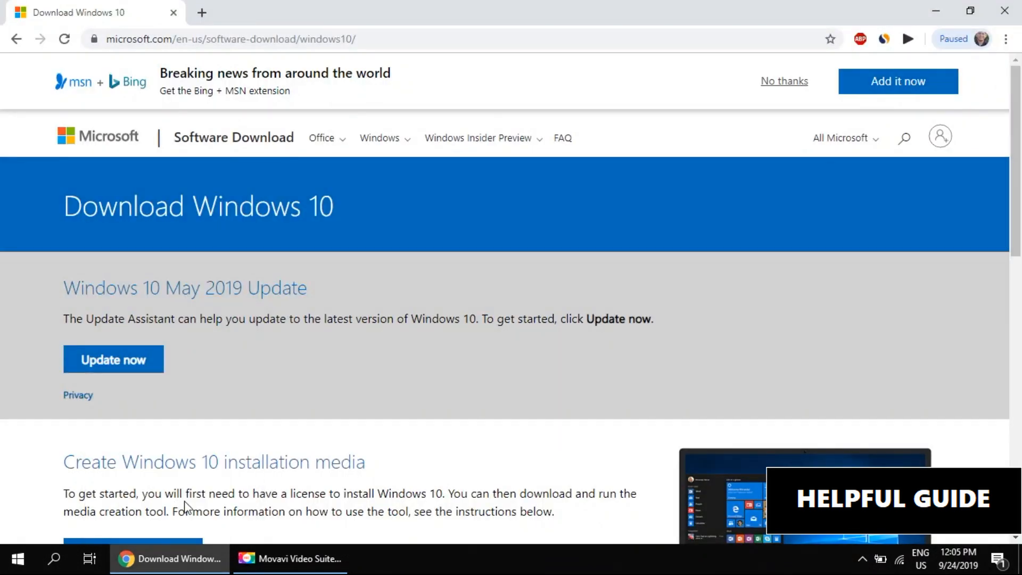
mouse_move(333, 318)
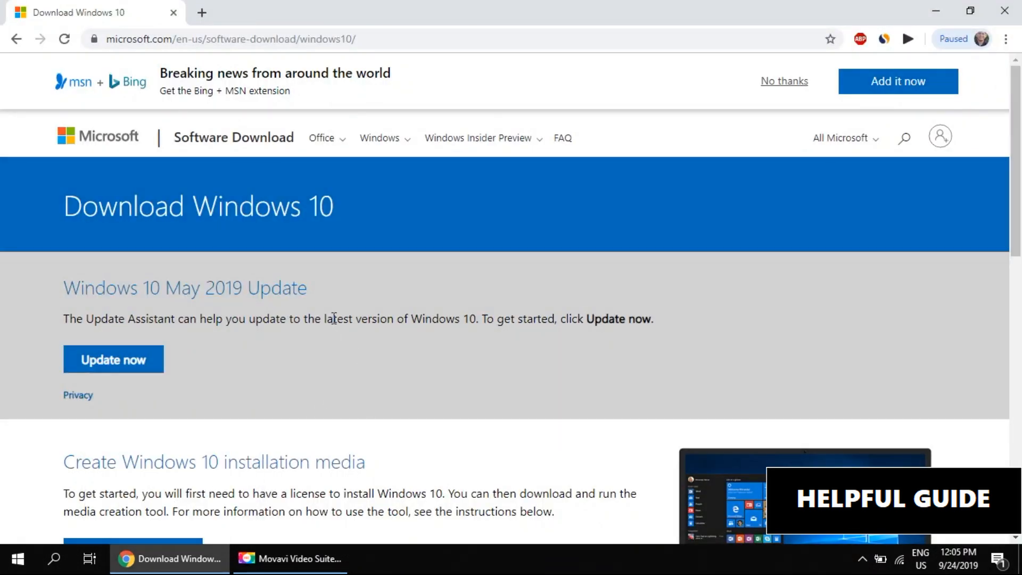
scroll(down, 3)
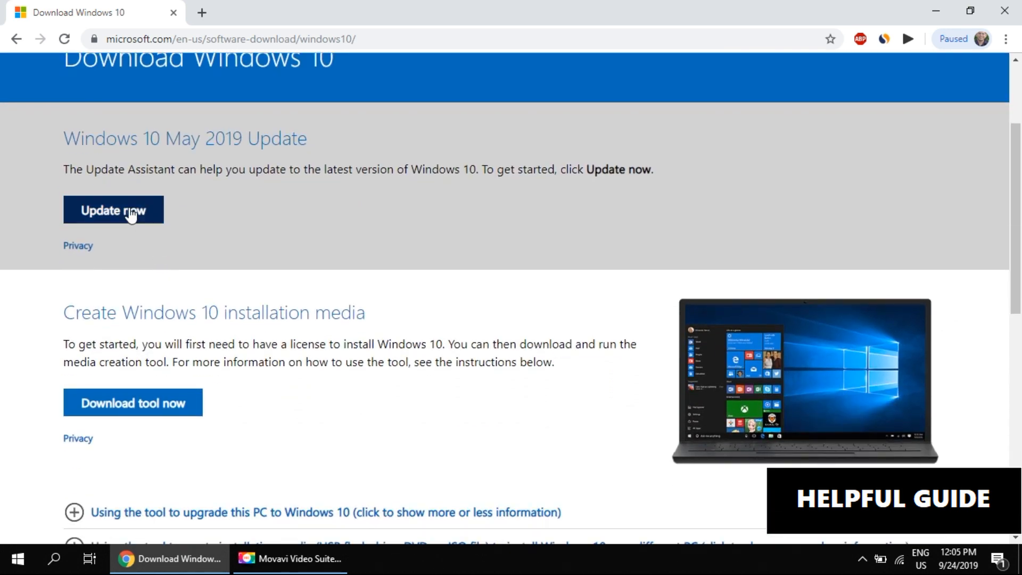
scroll(down, 3)
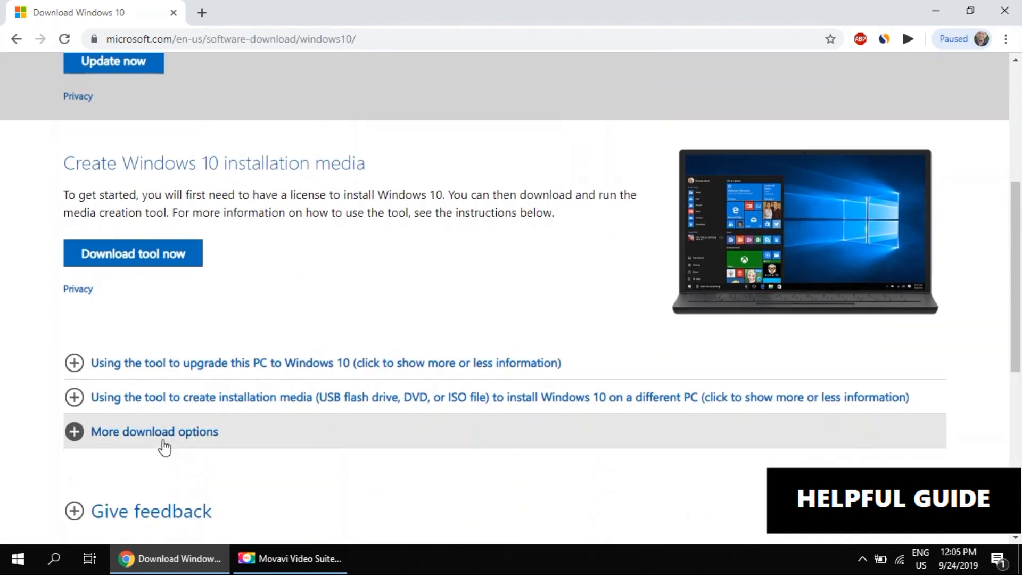
scroll(up, 3)
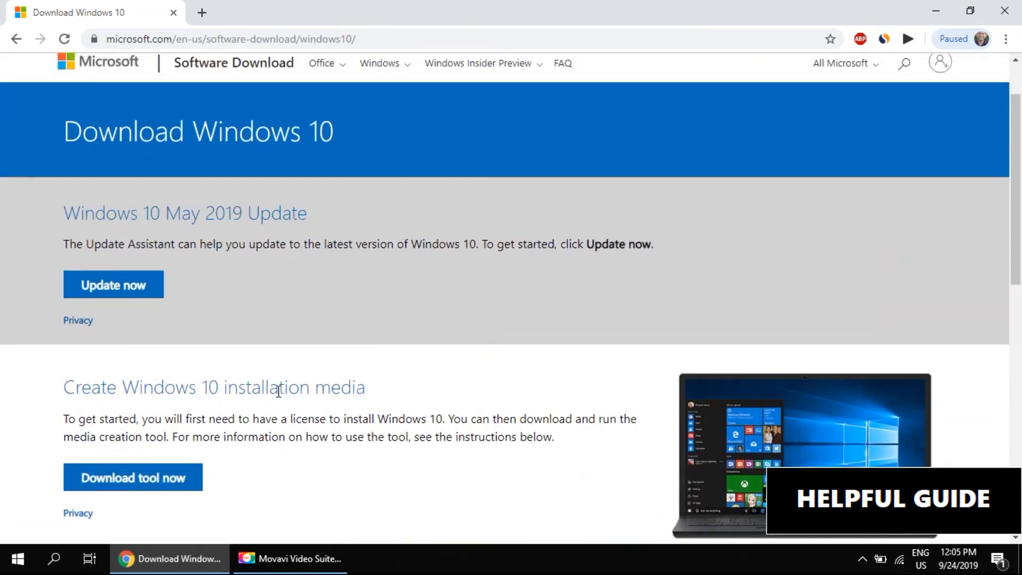
scroll(down, 3)
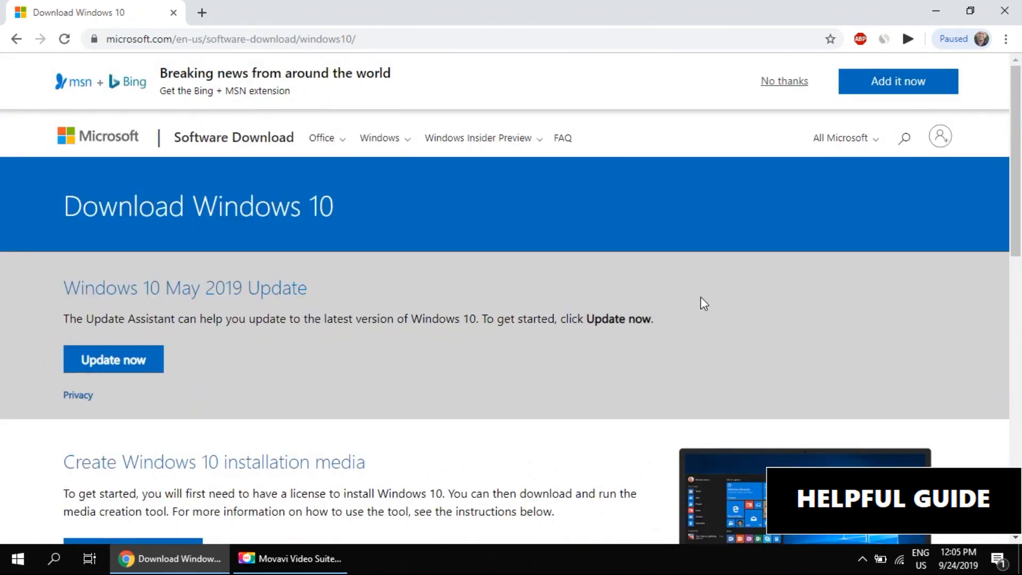
Step: Emulate an iPad via DevTools device toolbar and reload so Microsoft redirects to the Windows 10 ISO page
key(F12)
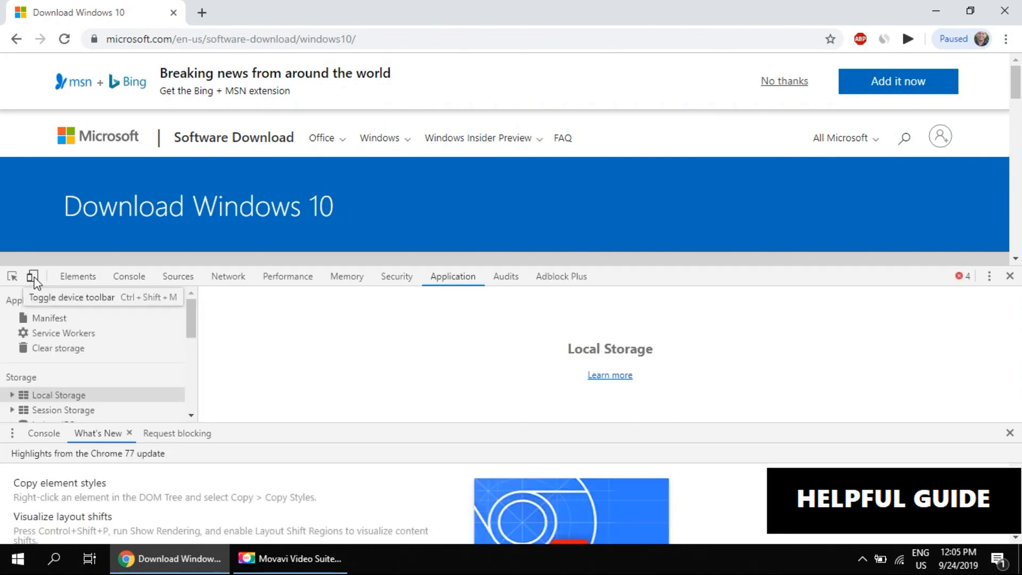
click(33, 275)
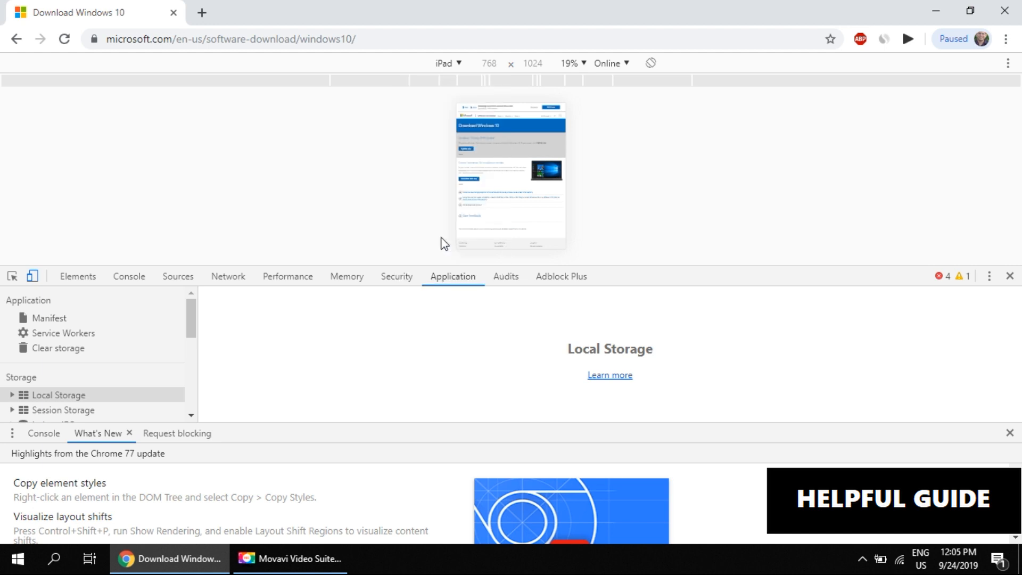
click(64, 40)
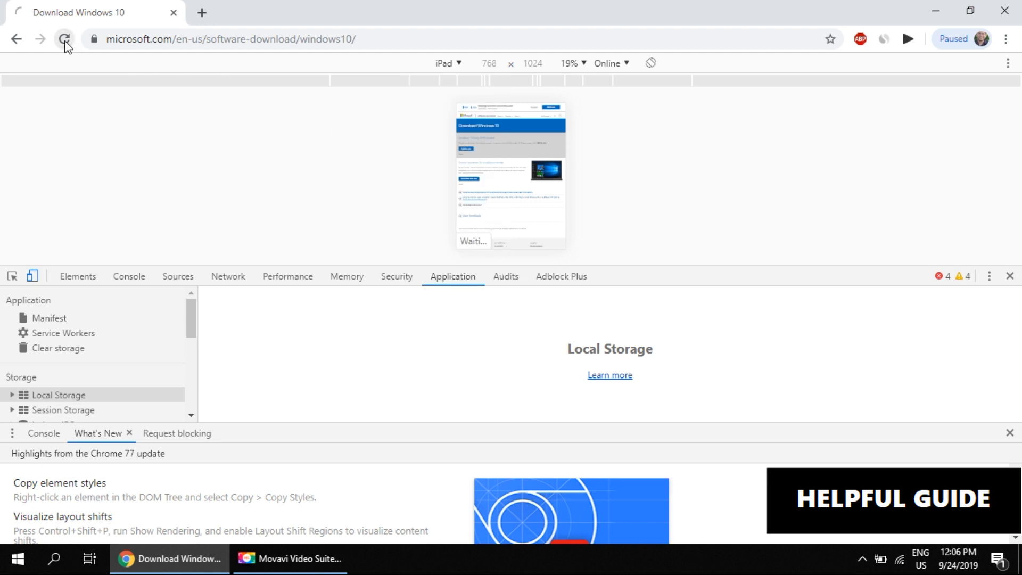
click(63, 39)
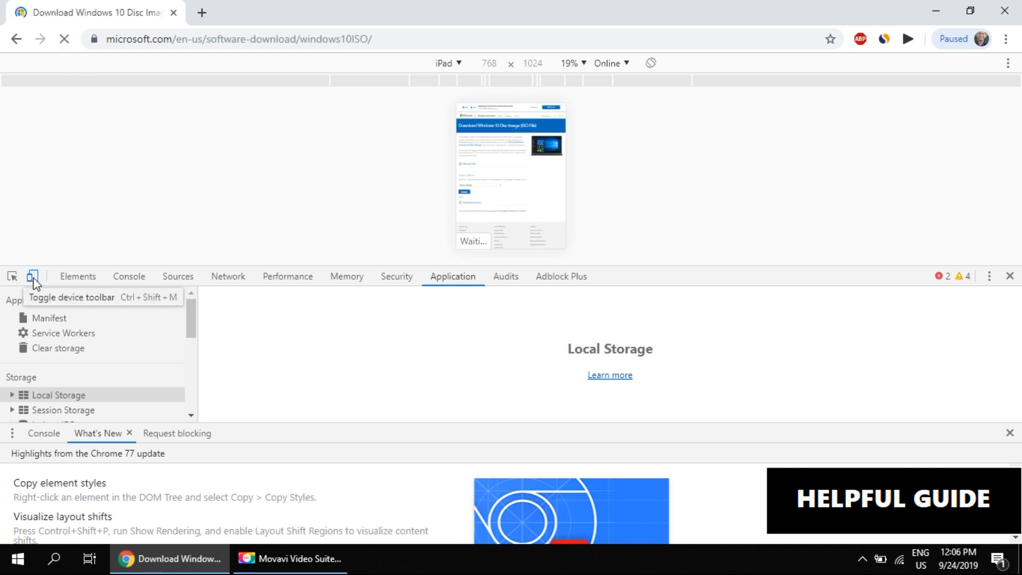
click(33, 276)
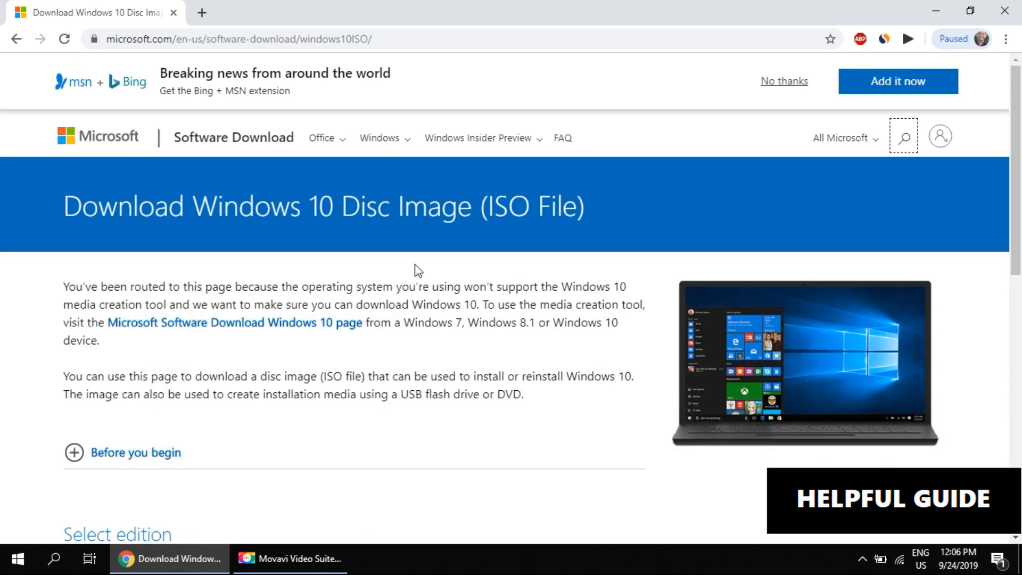
Step: Select the Windows 10 edition under May 2019 Update and confirm it
scroll(down, 3)
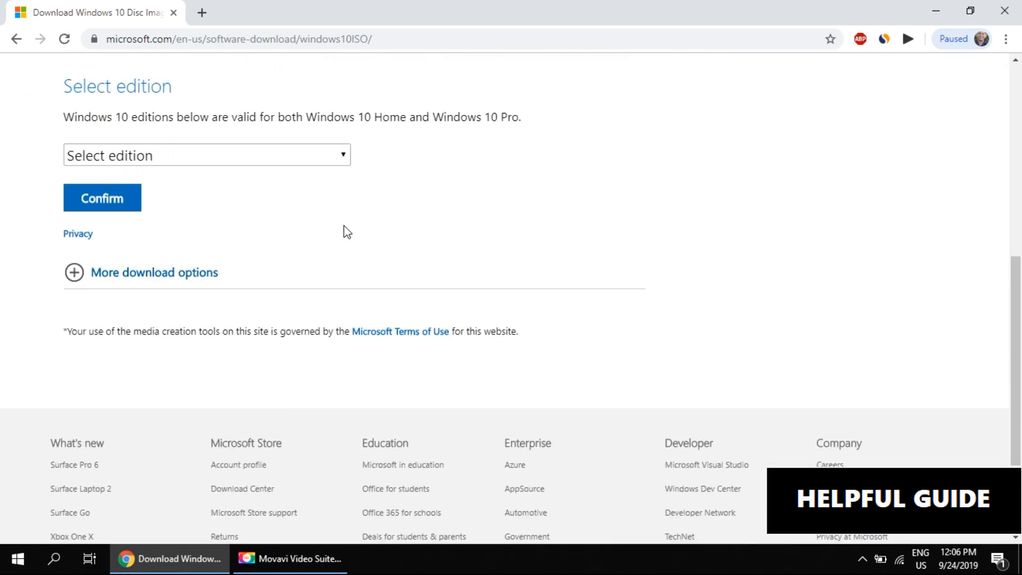
click(206, 156)
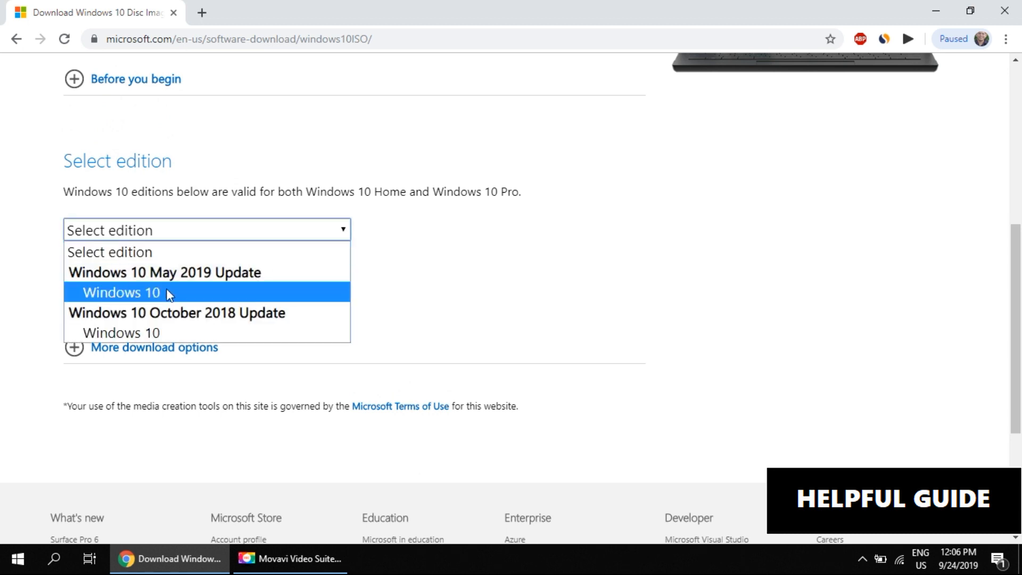
click(121, 293)
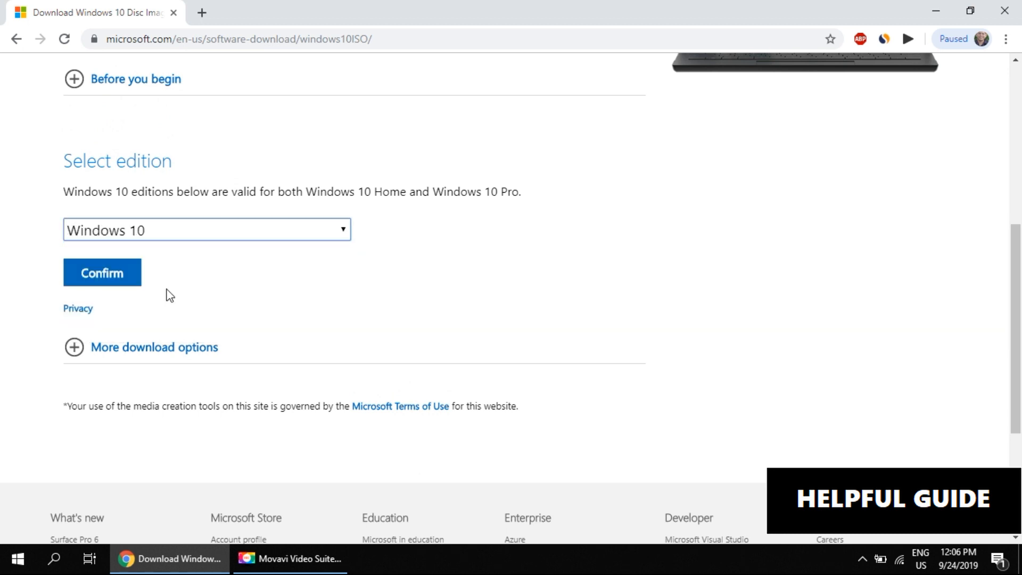
click(102, 272)
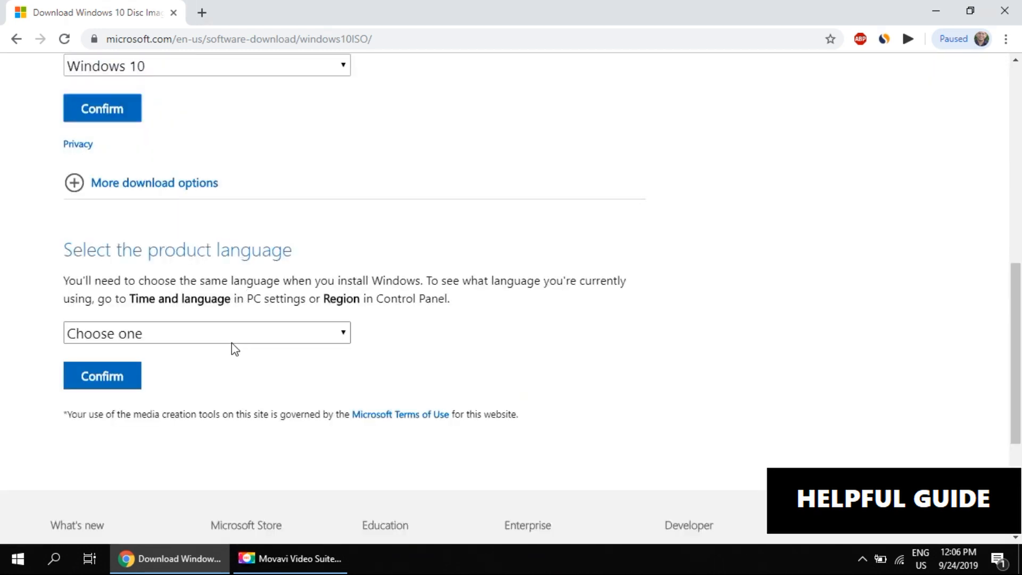
Step: Choose English as the product language and confirm to reveal the 32-bit and 64-bit links
click(206, 334)
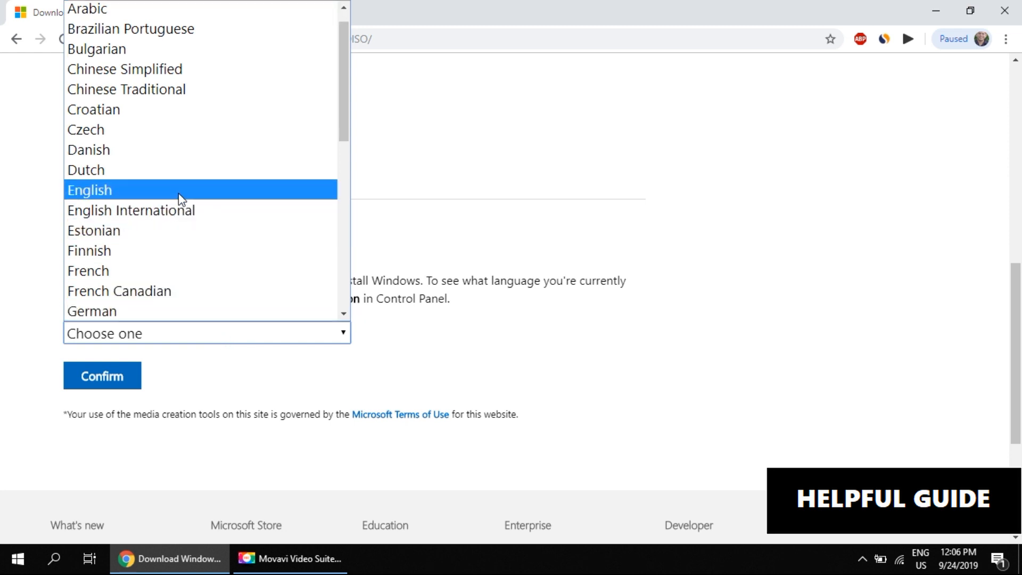
click(89, 189)
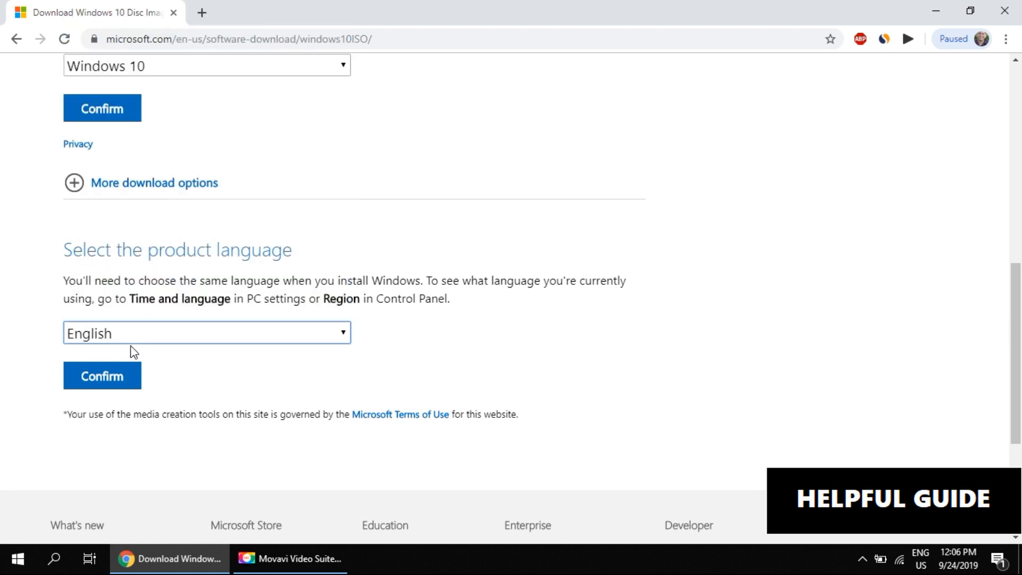
click(102, 376)
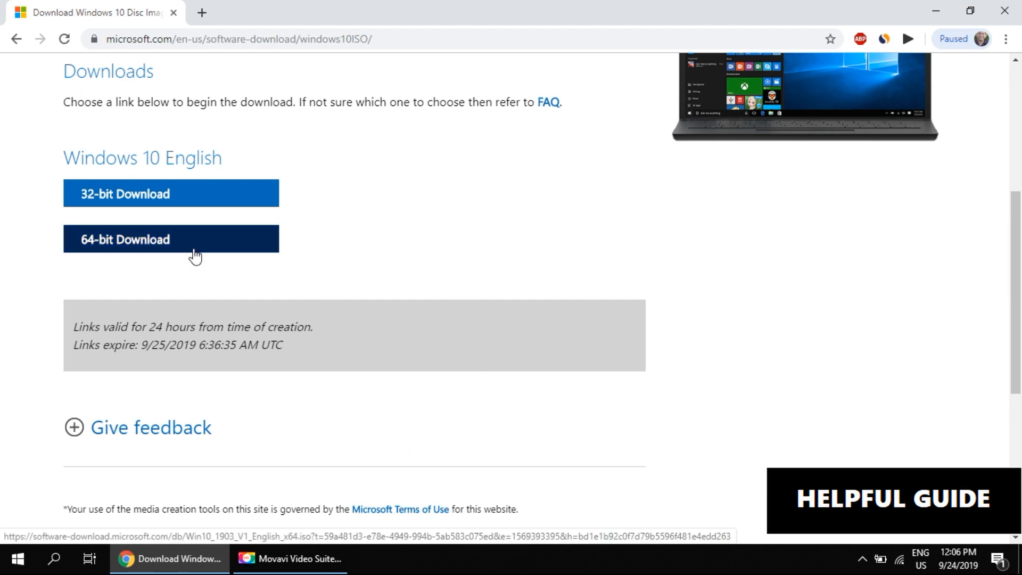
Step: Start the 64-bit Windows 10 English ISO download (4.6 GB, about 39 minutes left)
click(170, 239)
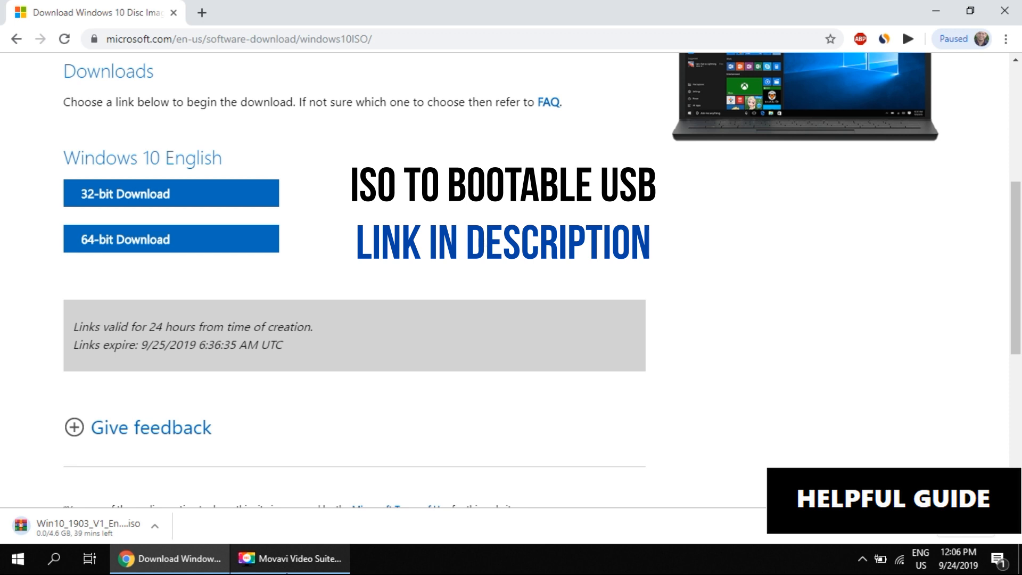
click(288, 559)
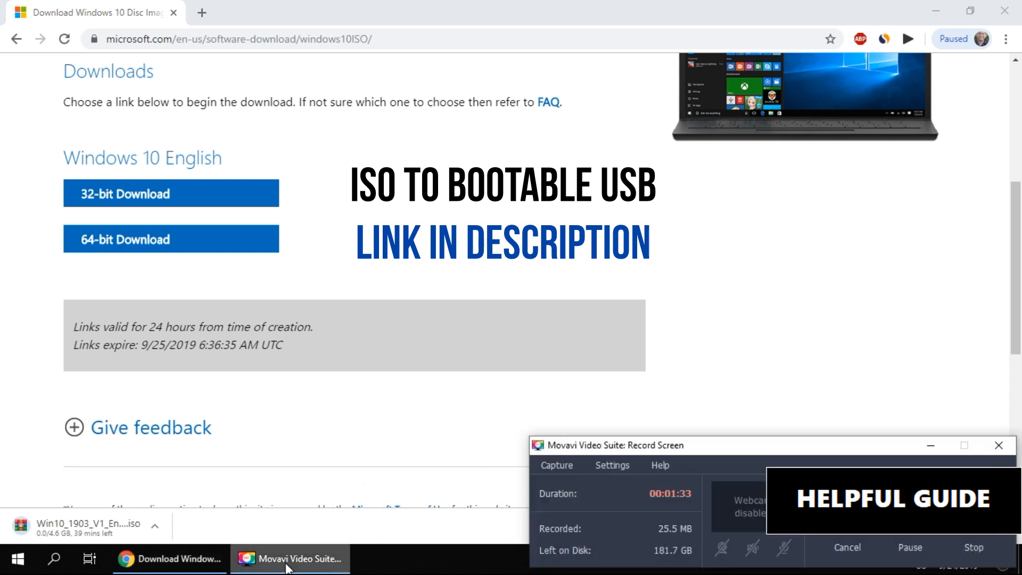